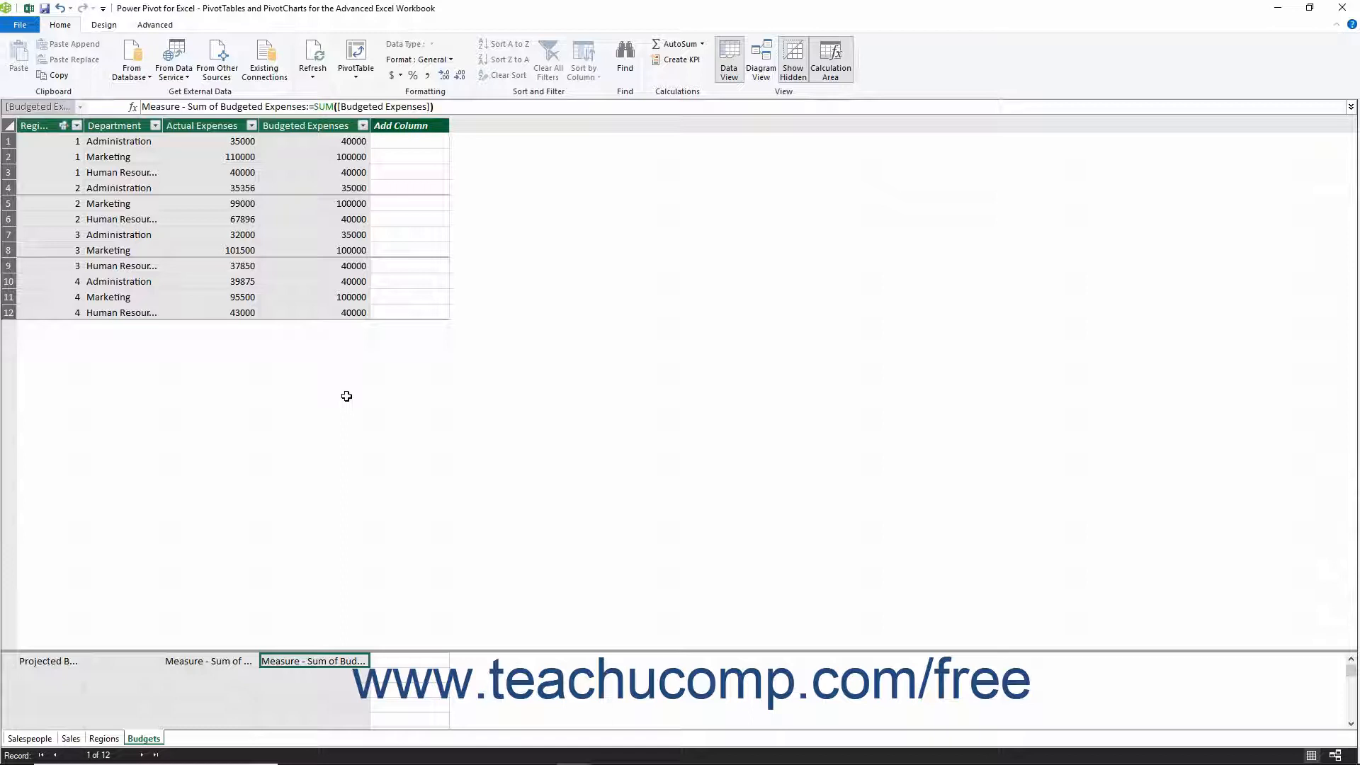
Review the Sum of Actual Expenses and Sum of Budgeted Expenses measures in the calculation area.
left_click(208, 662)
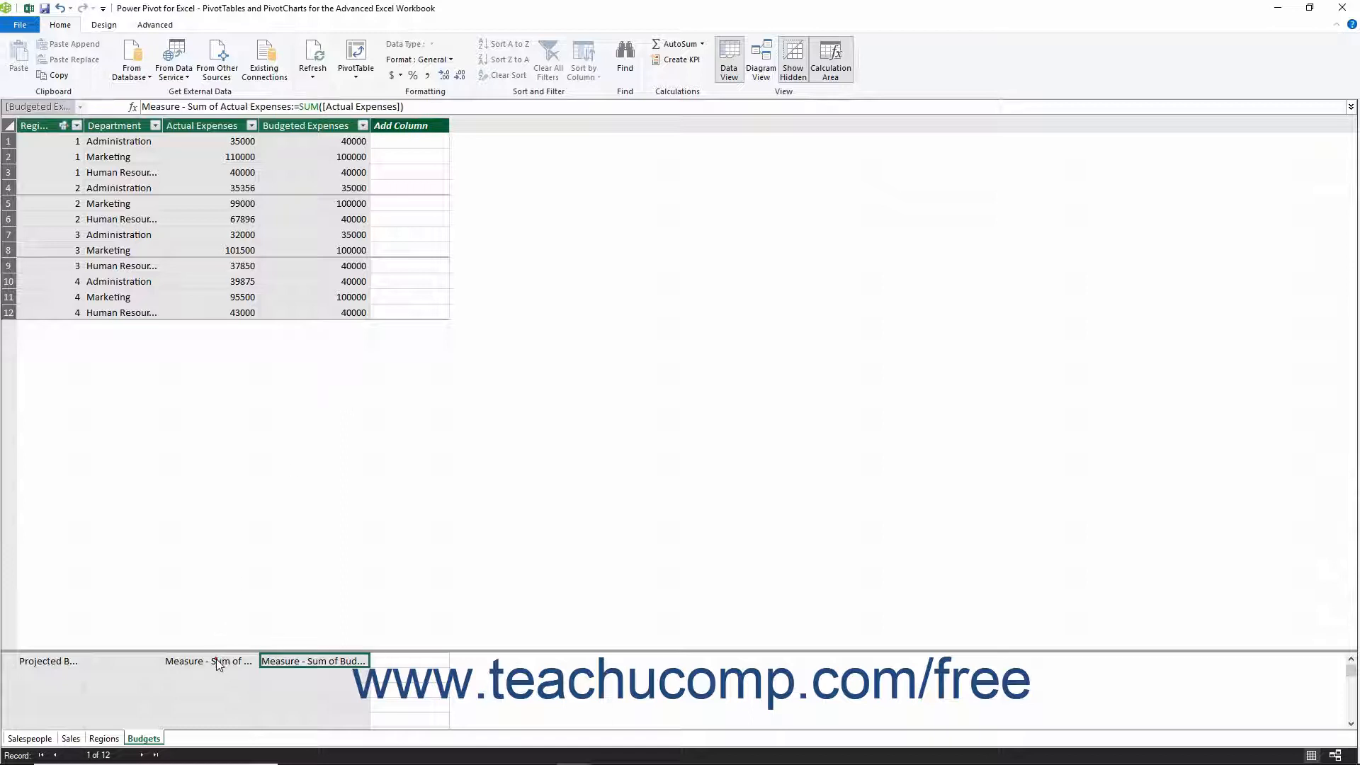
left_click(208, 660)
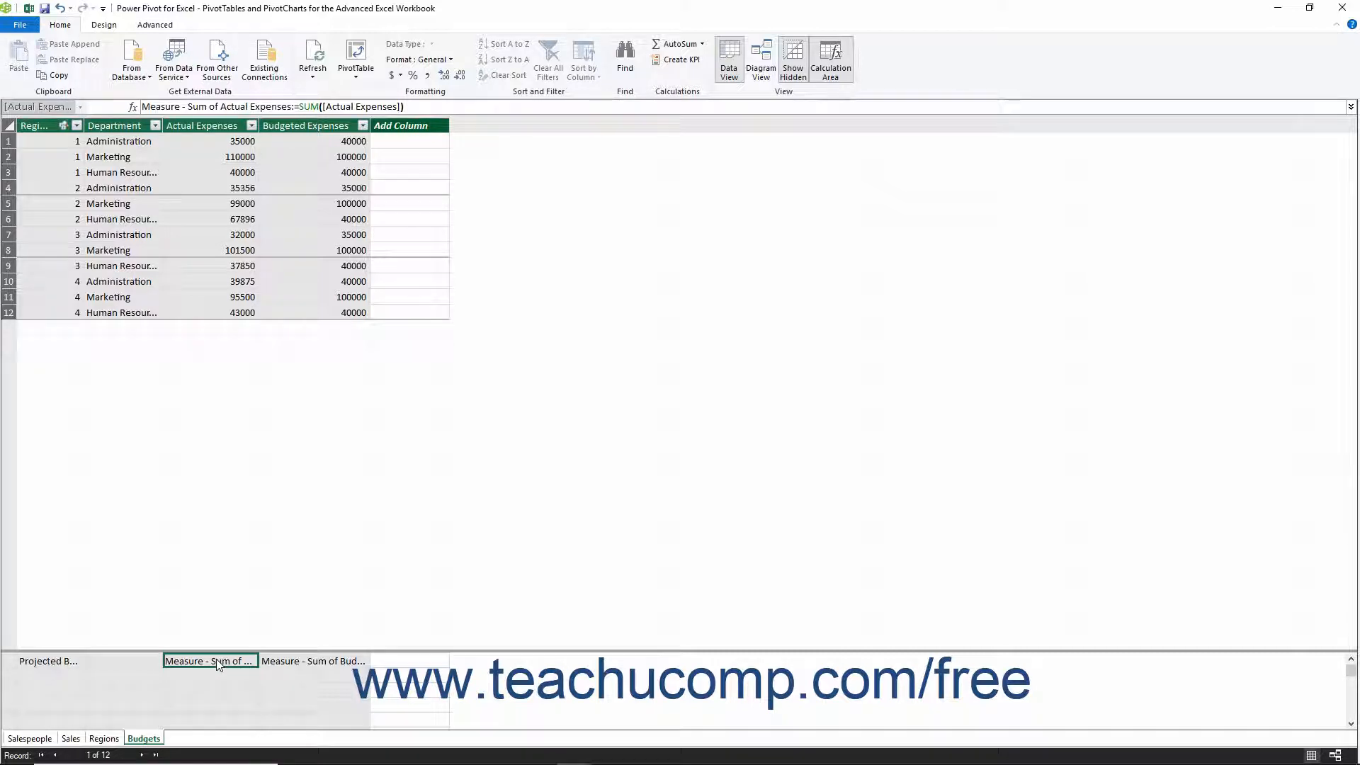
mouse_move(311, 662)
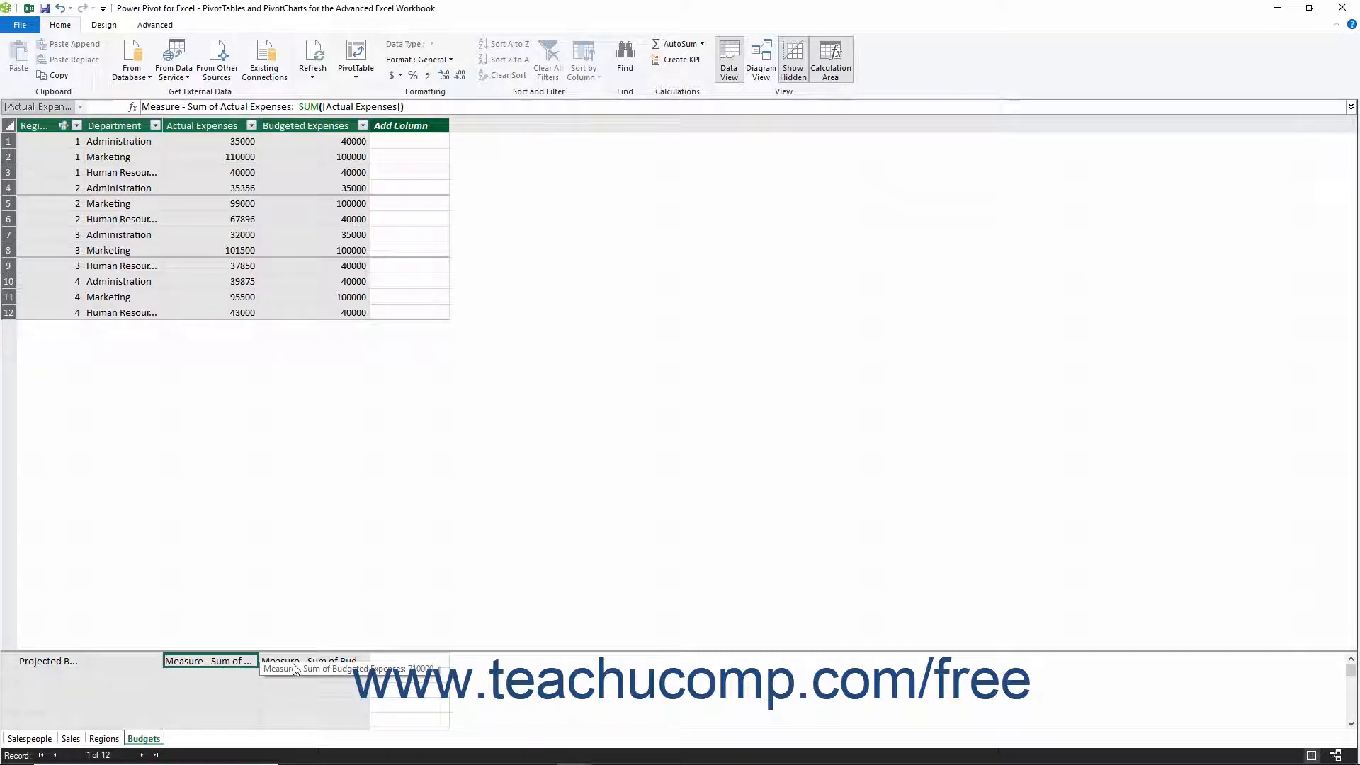
left_click(311, 662)
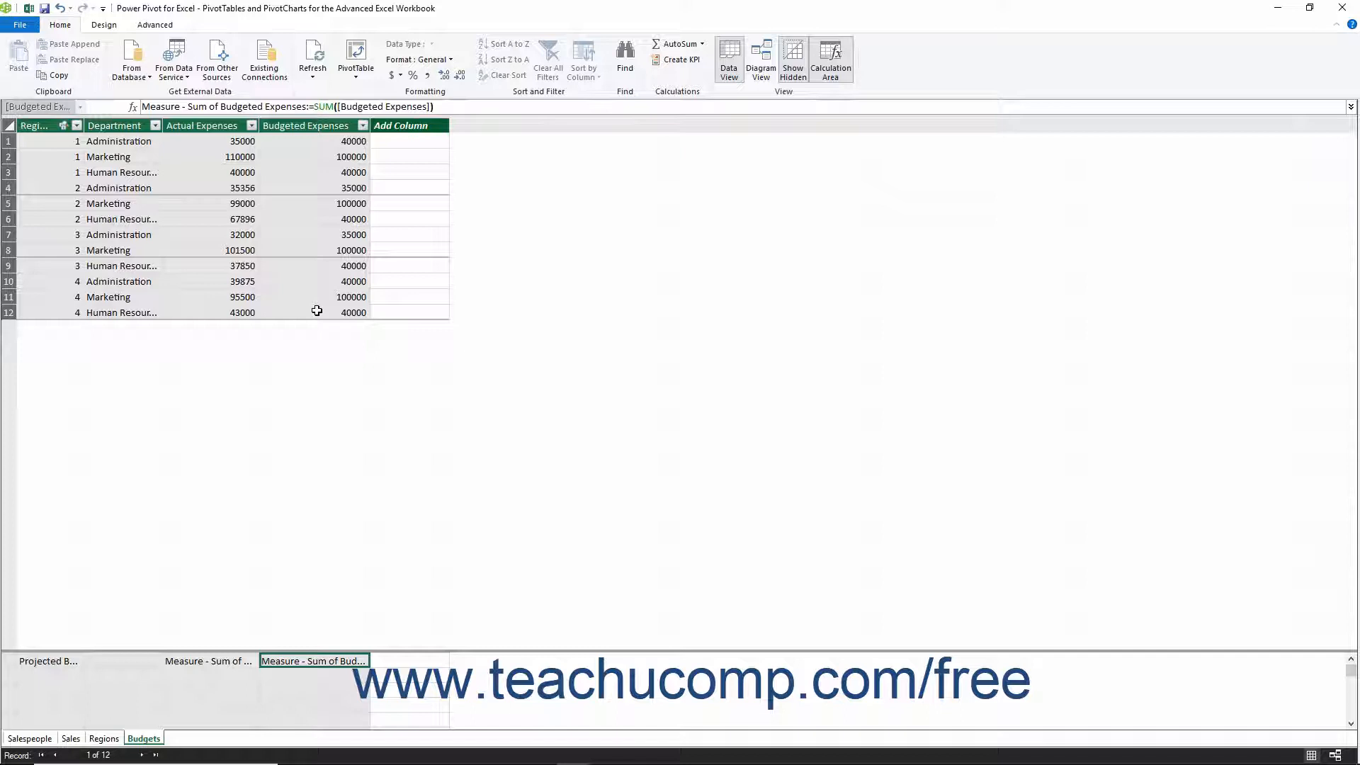
mouse_move(268, 504)
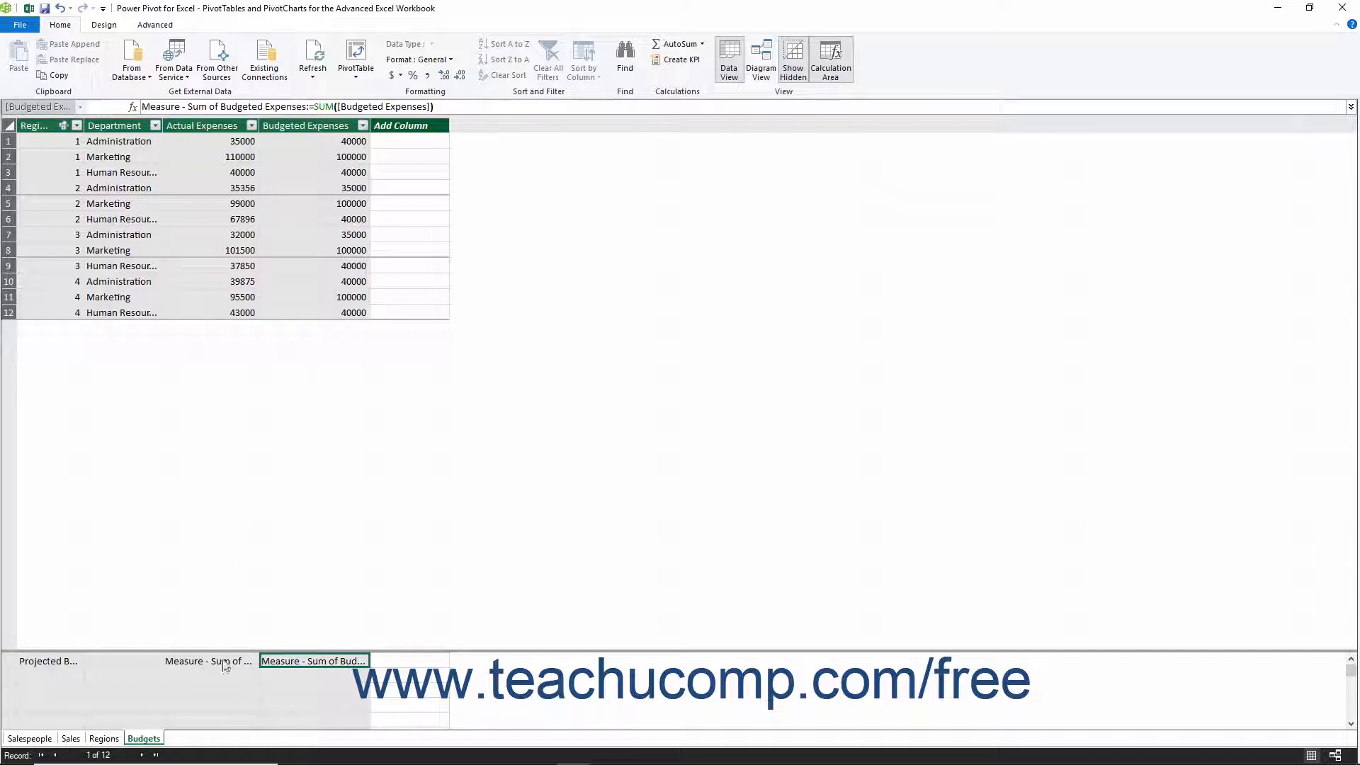
left_click(209, 660)
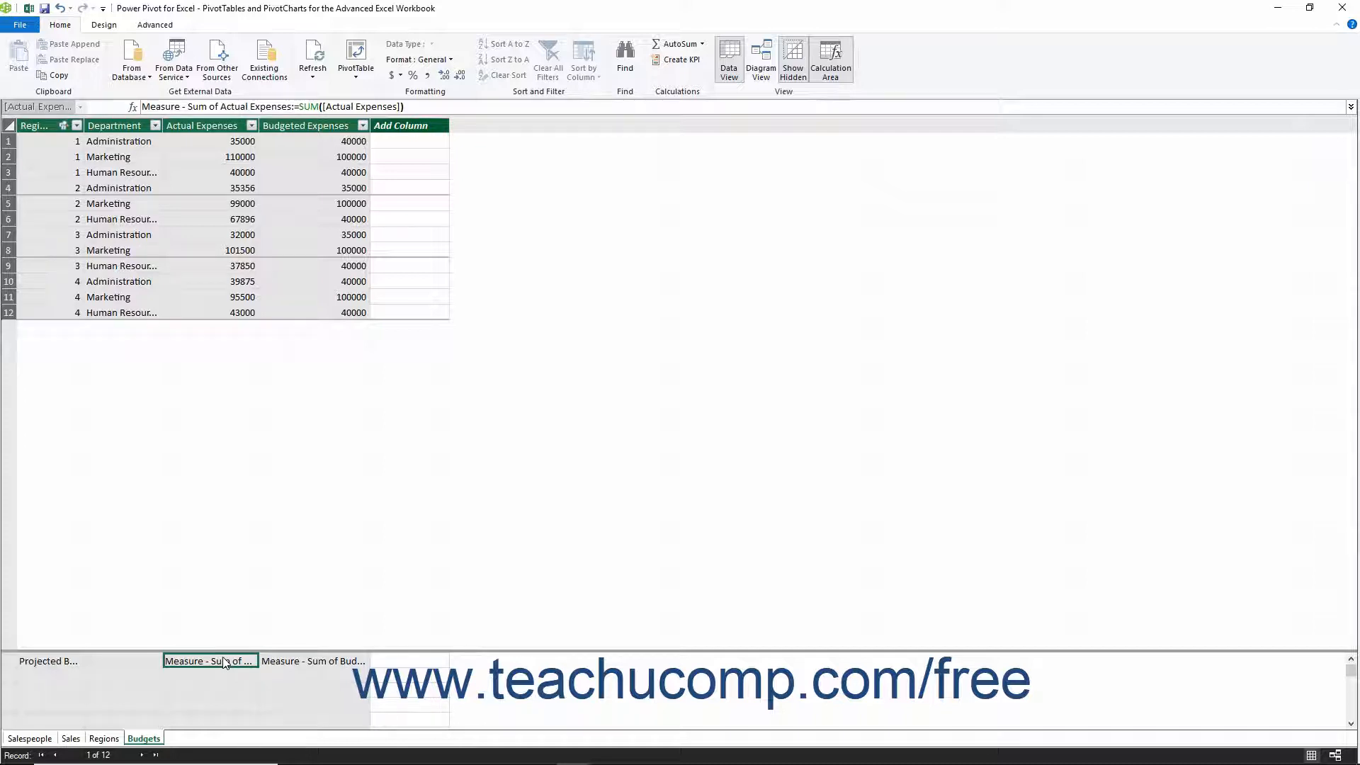
left_click(312, 662)
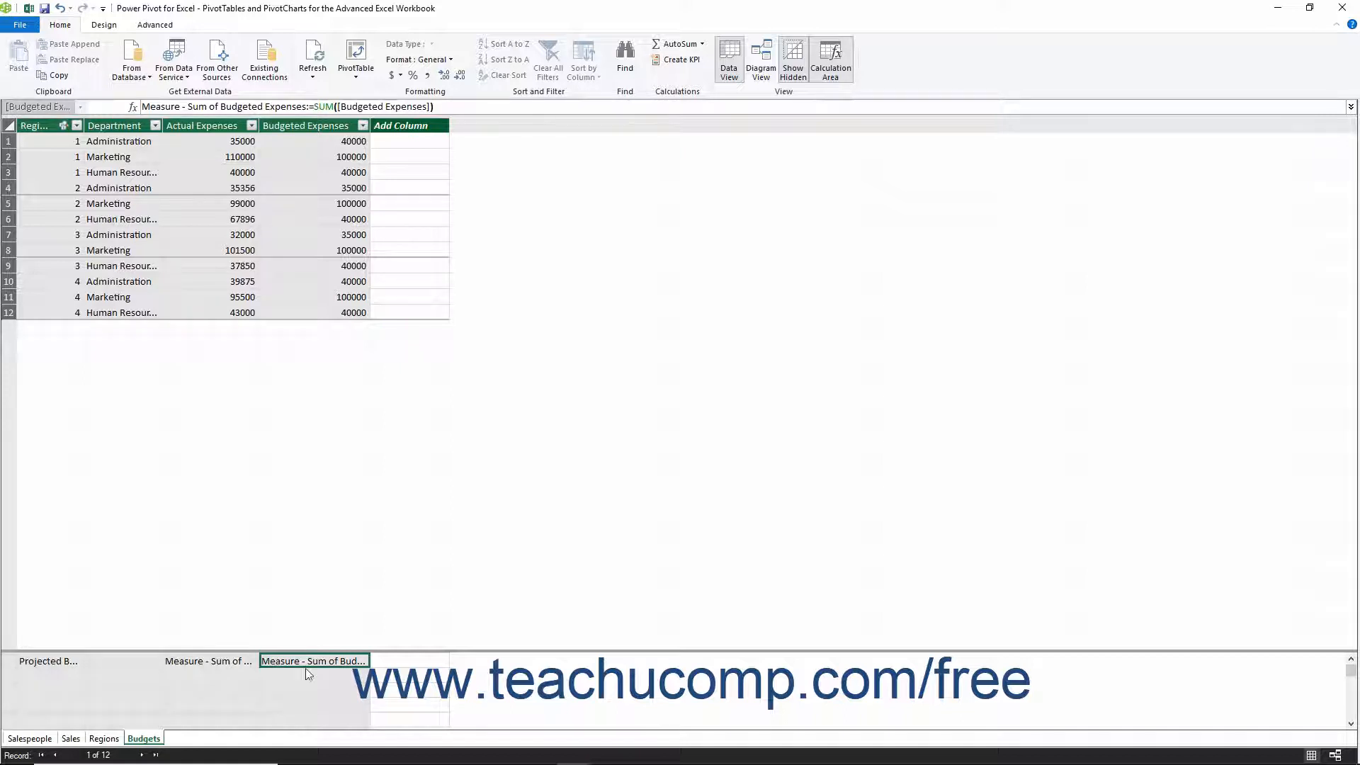
mouse_move(311, 661)
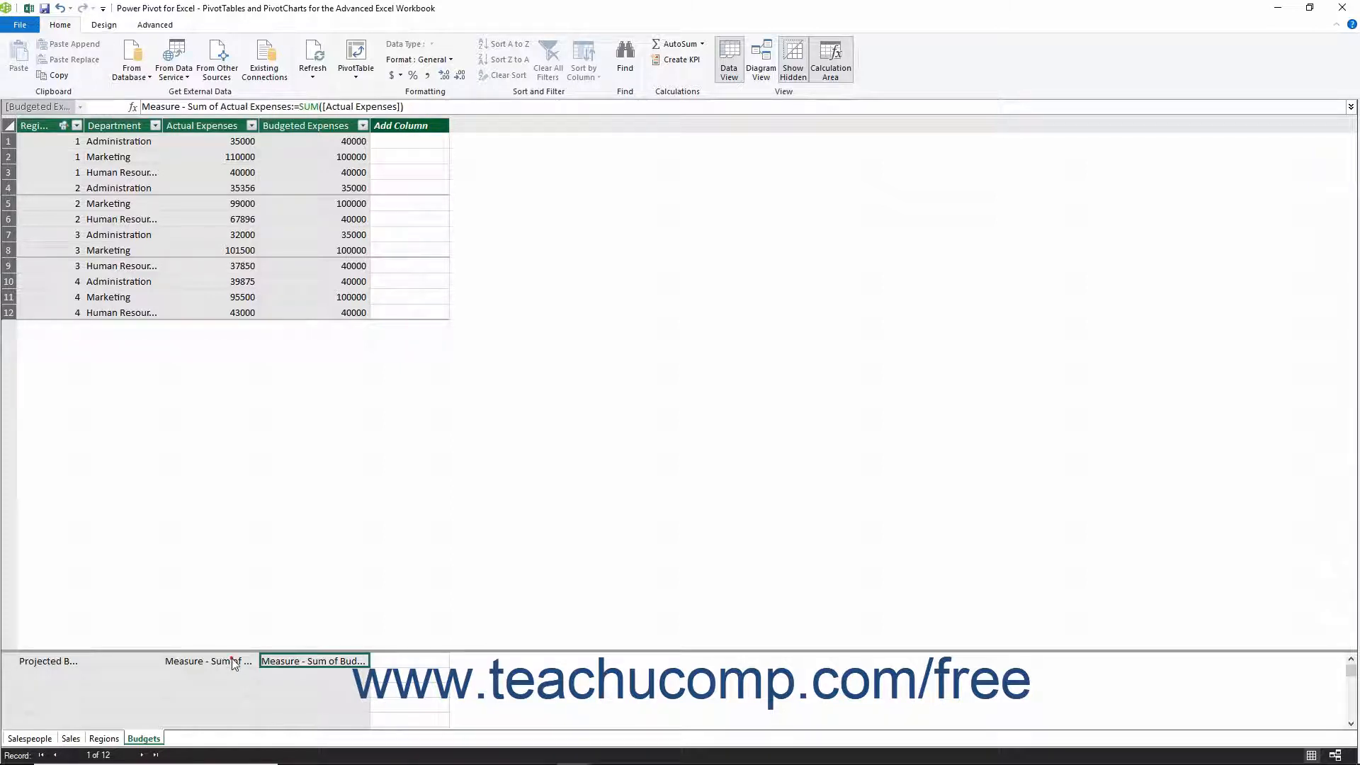
left_click(210, 661)
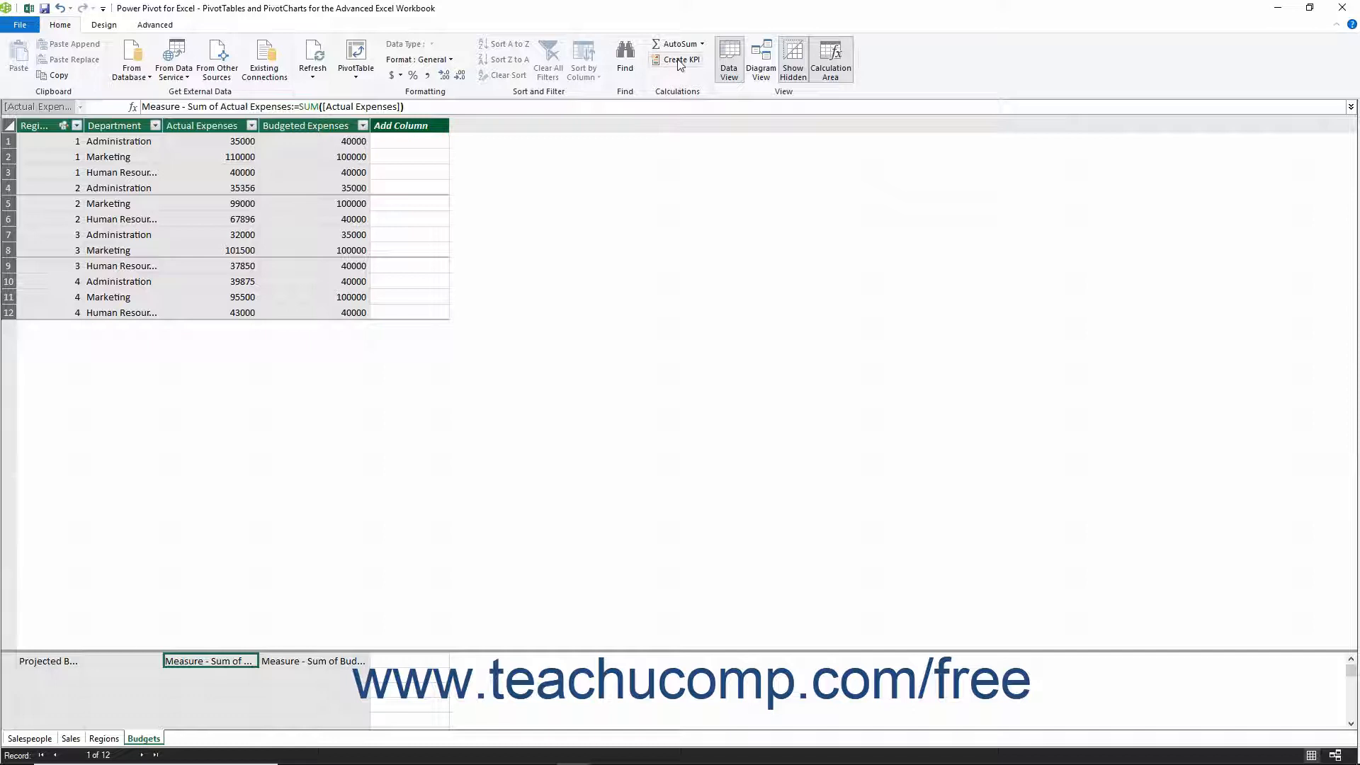
mouse_move(680, 59)
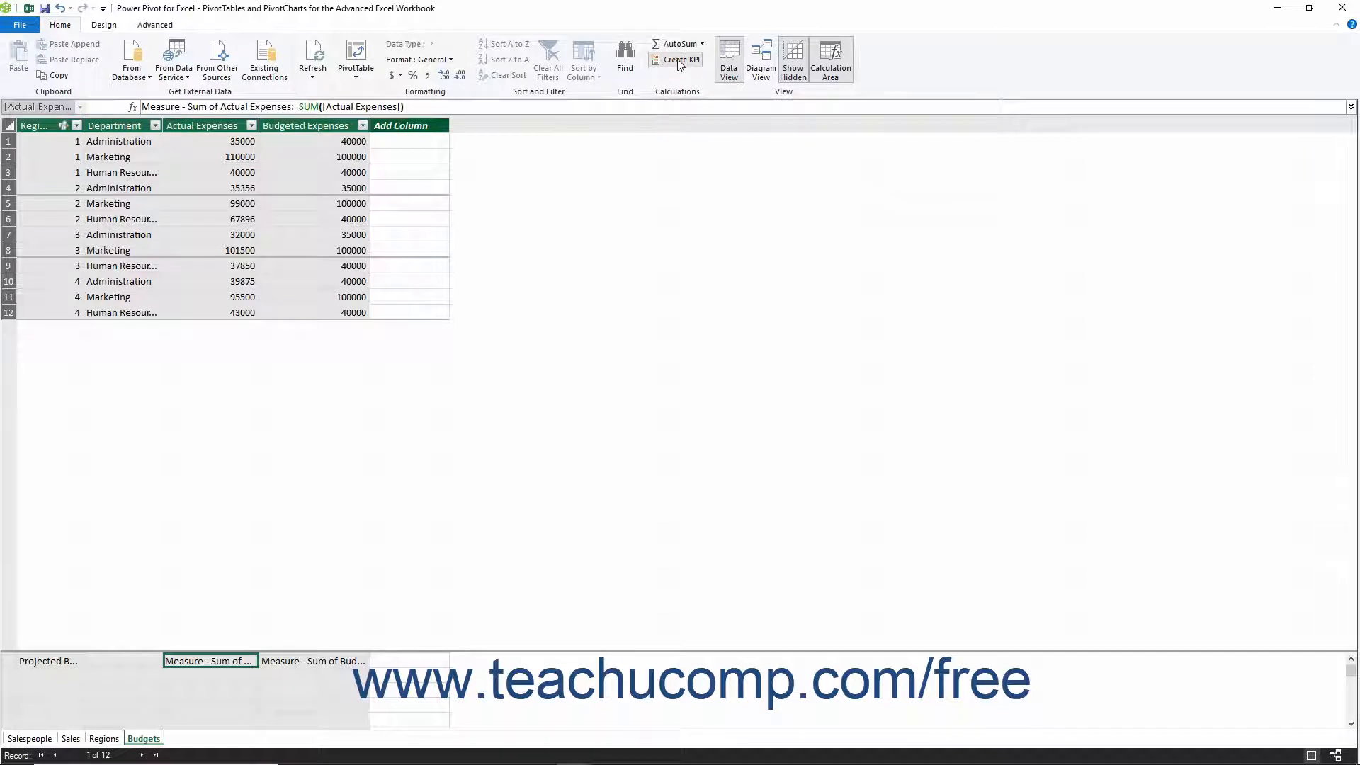
Start a new KPI with Sum of Actual Expenses selected as the base value.
left_click(681, 59)
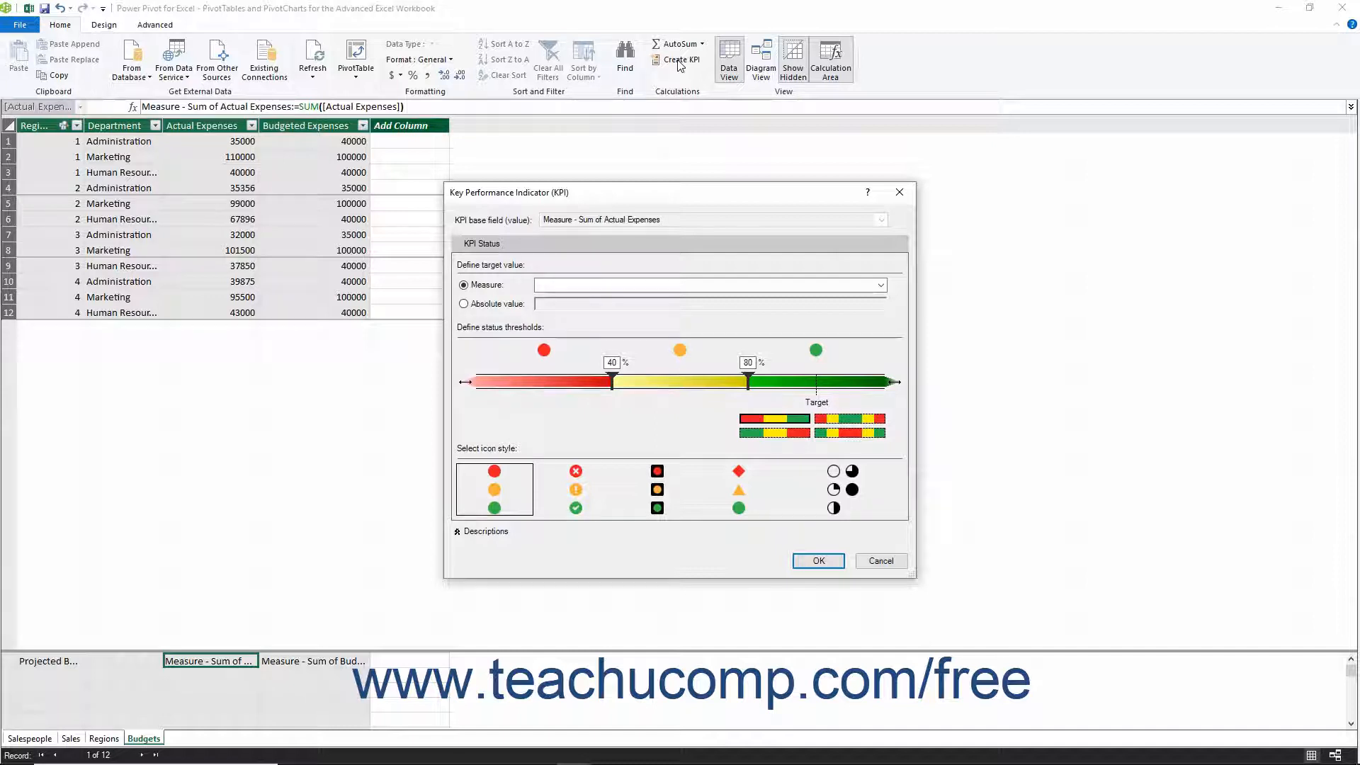
mouse_move(571, 134)
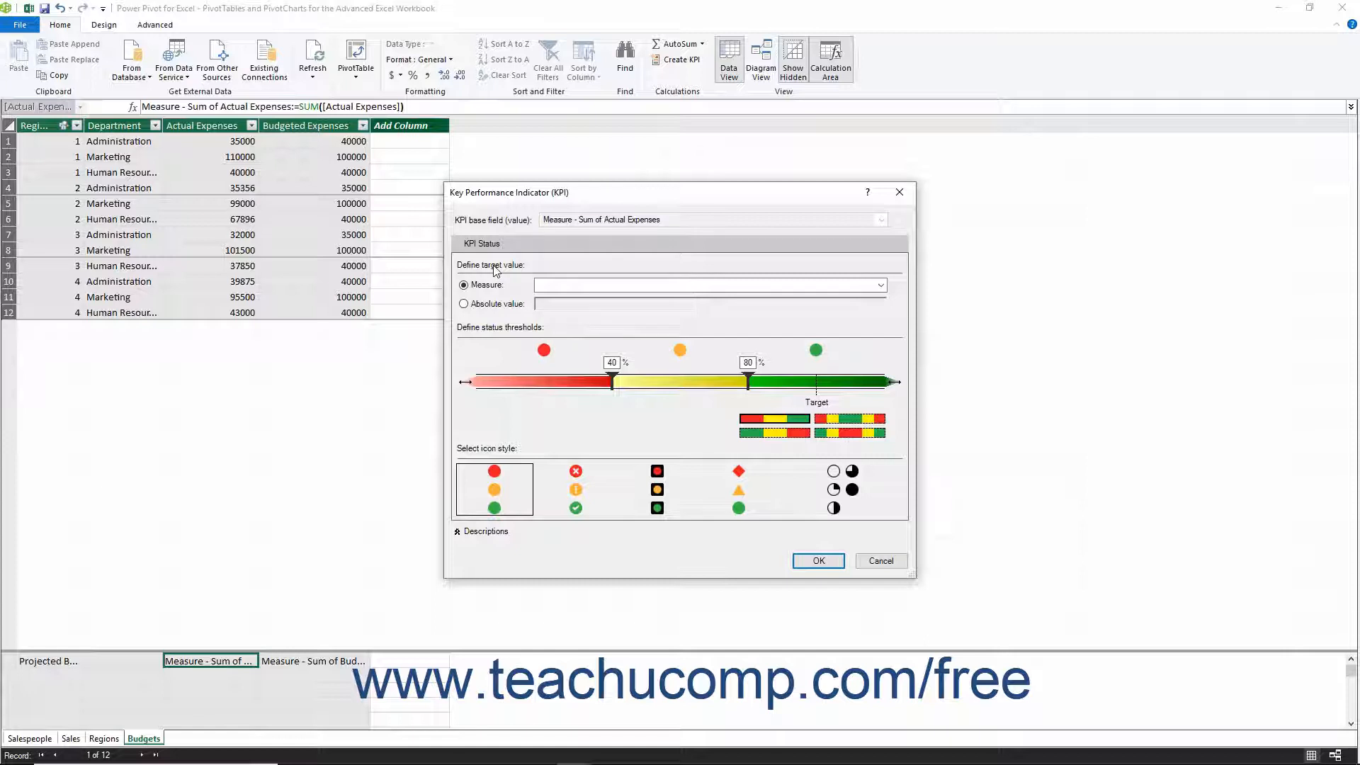
Keep the target as a measure and choose Sum of Budgeted Expenses for it.
left_click(465, 285)
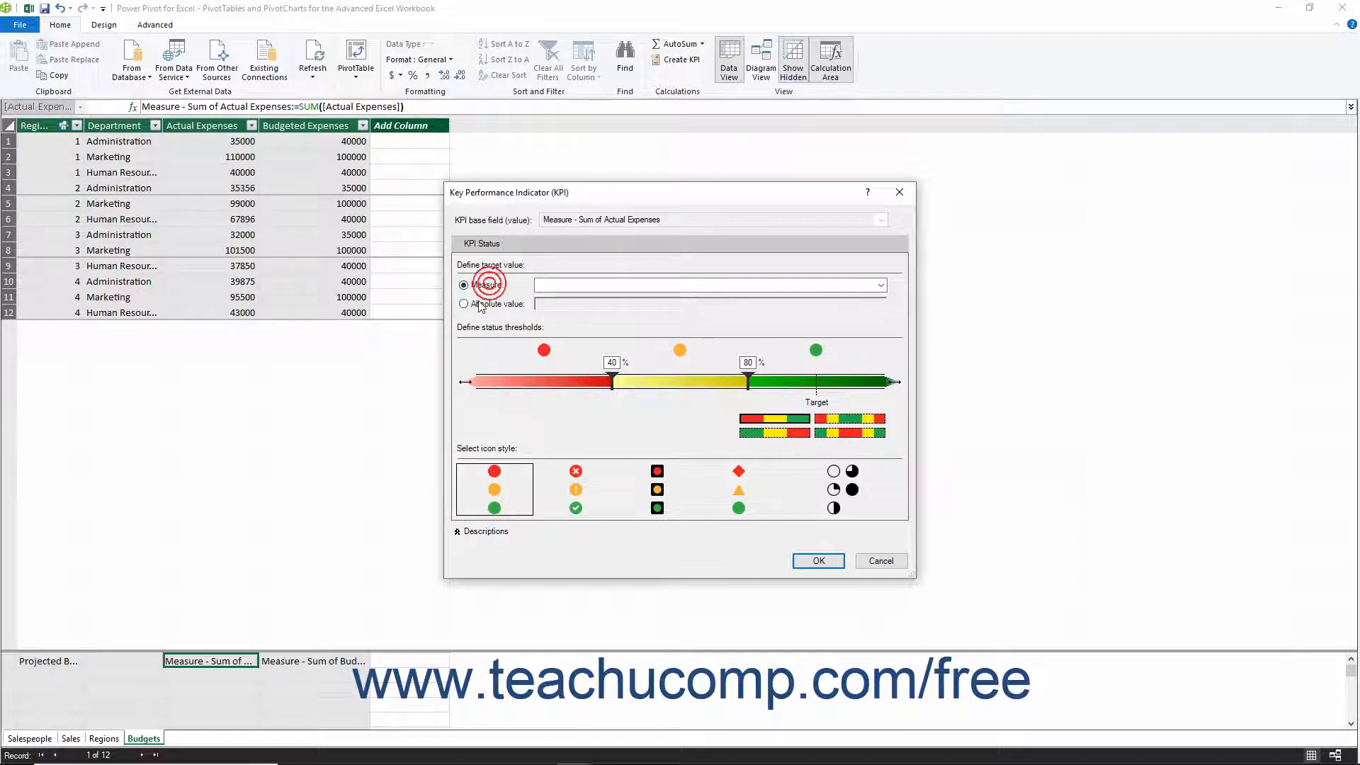
left_click(465, 303)
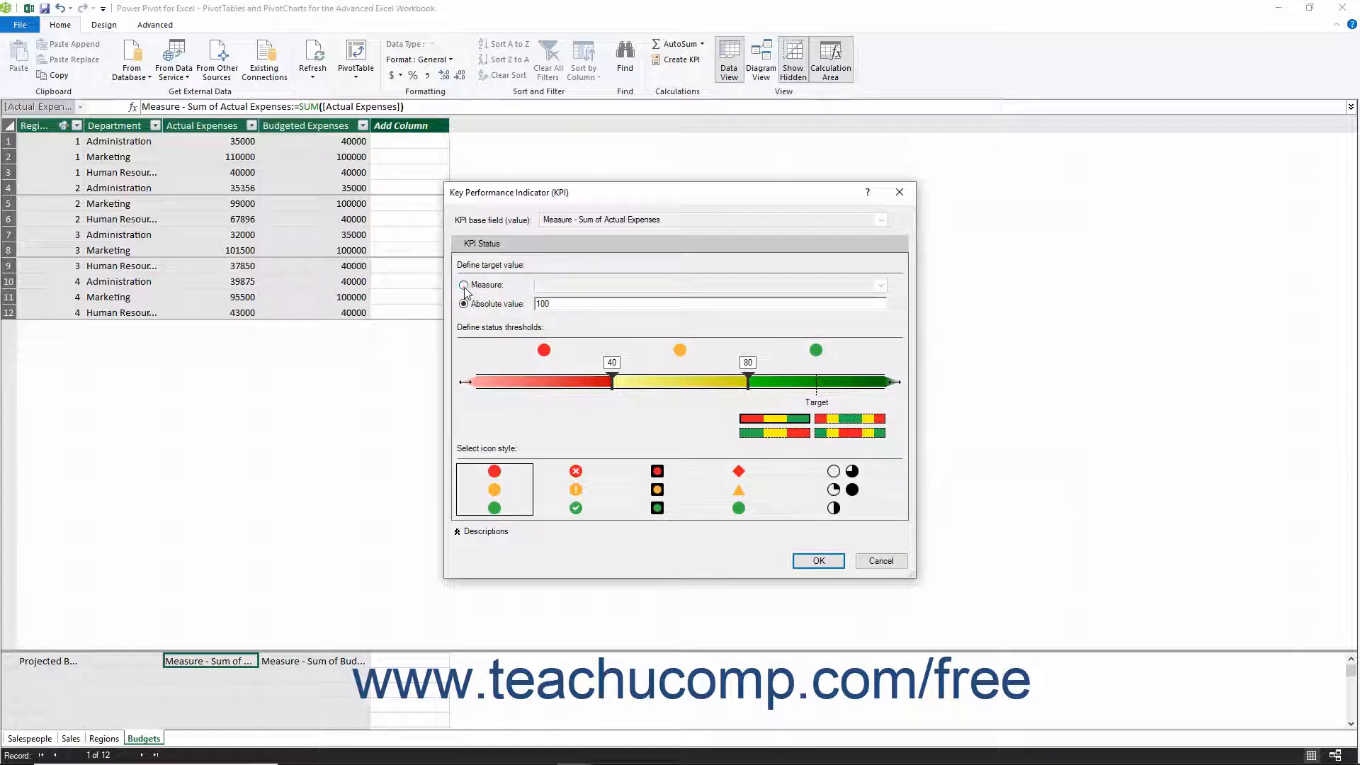
left_click(465, 285)
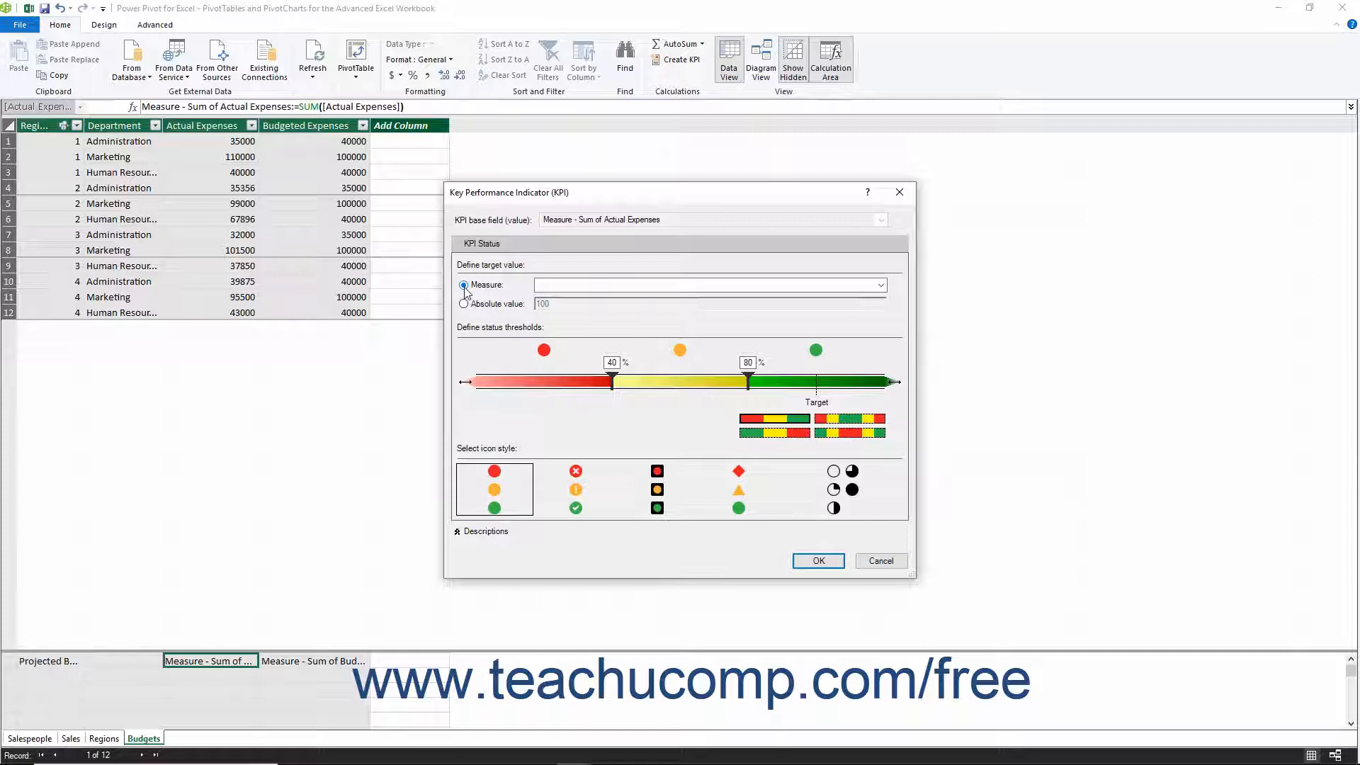
left_click(465, 285)
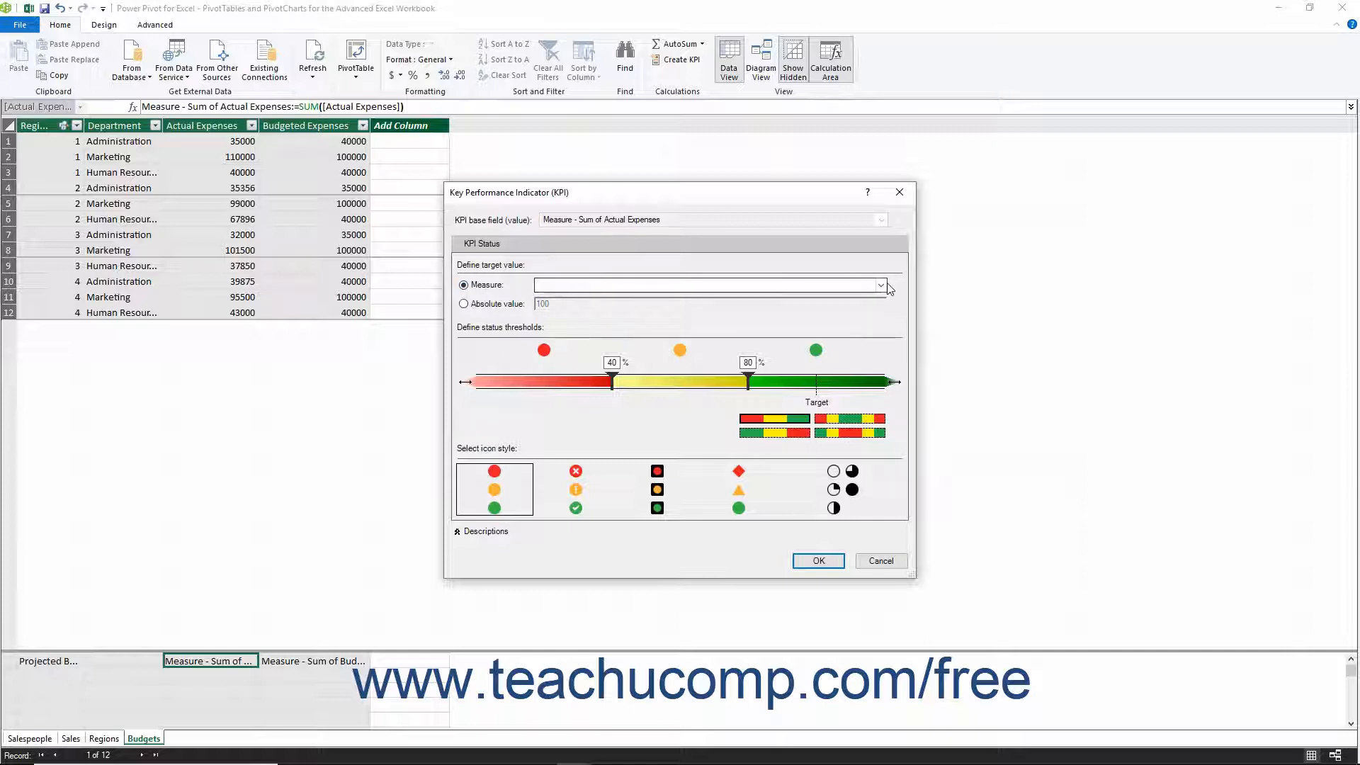
left_click(880, 285)
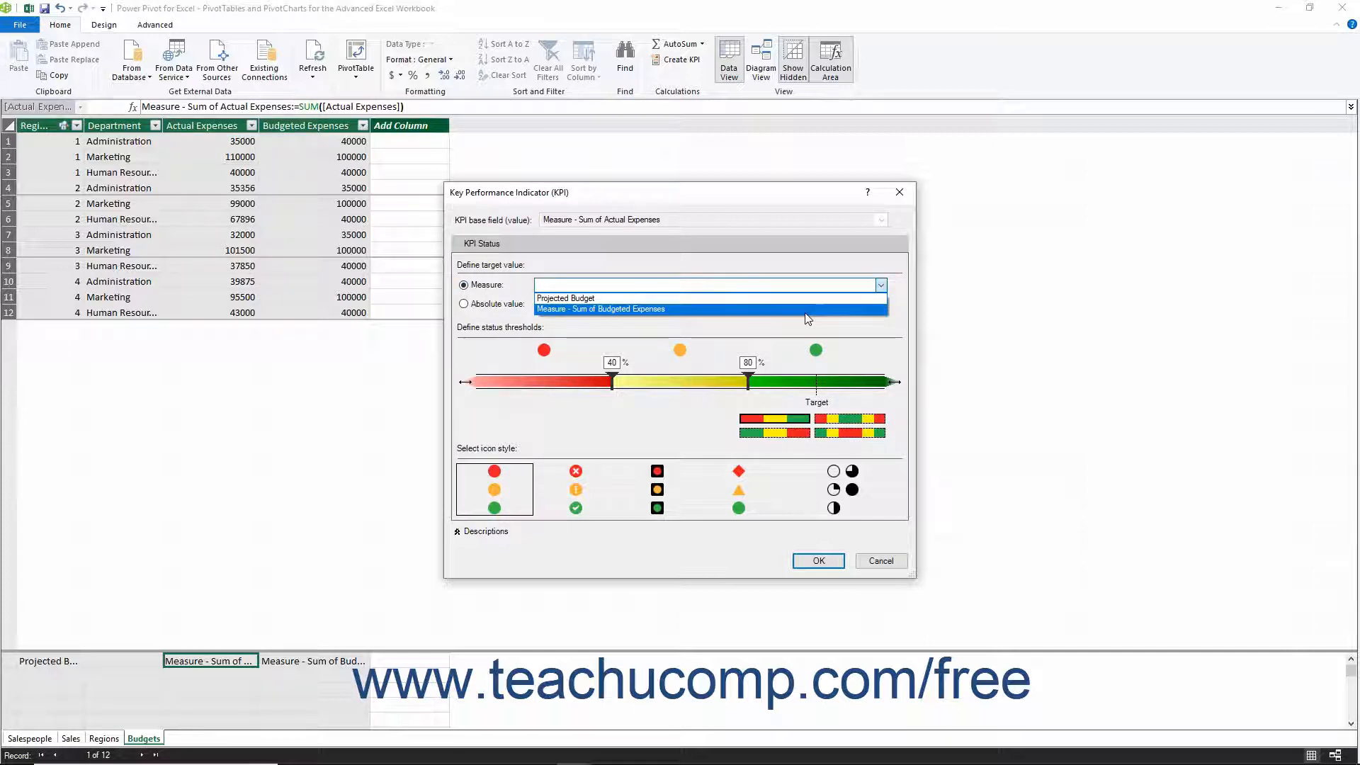
left_click(598, 309)
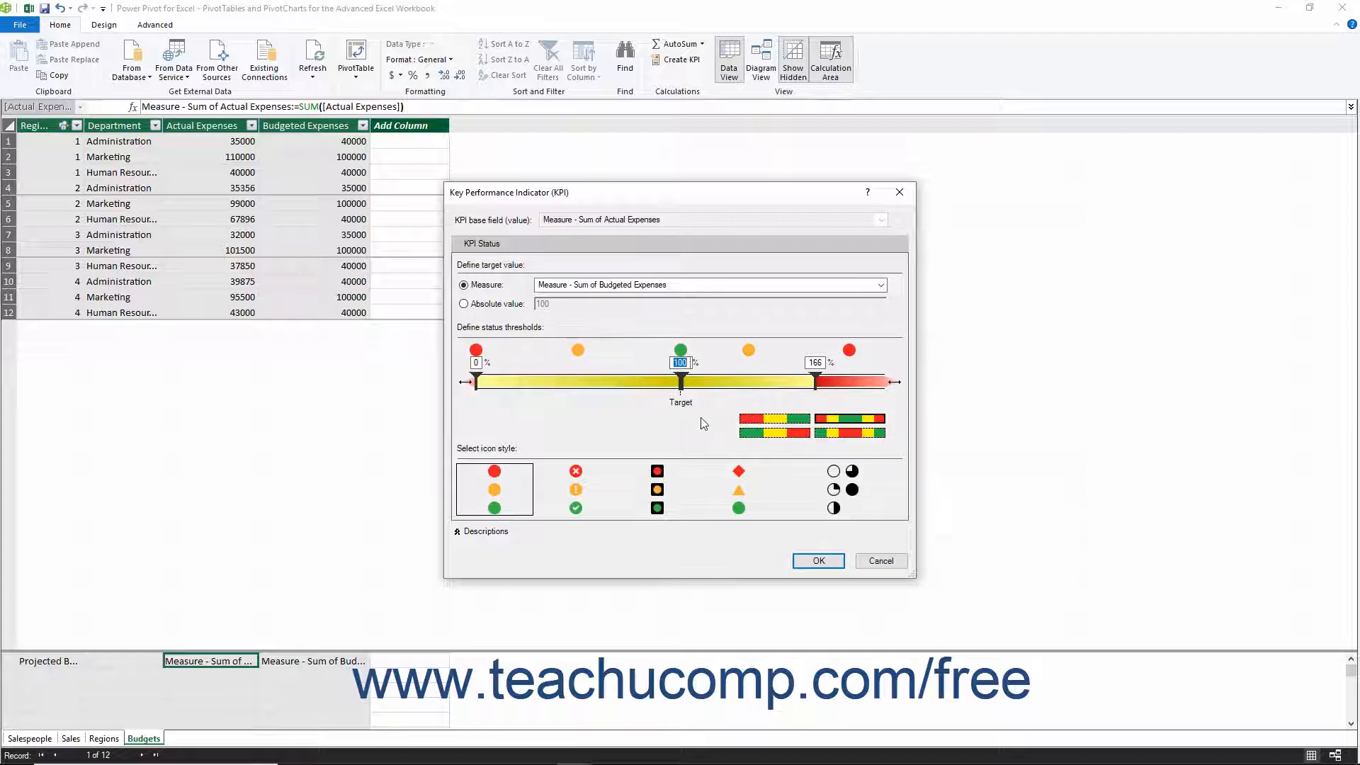
Lower the upper status threshold to 101.1 percent, leaving the lower one at 0.
left_click(813, 361)
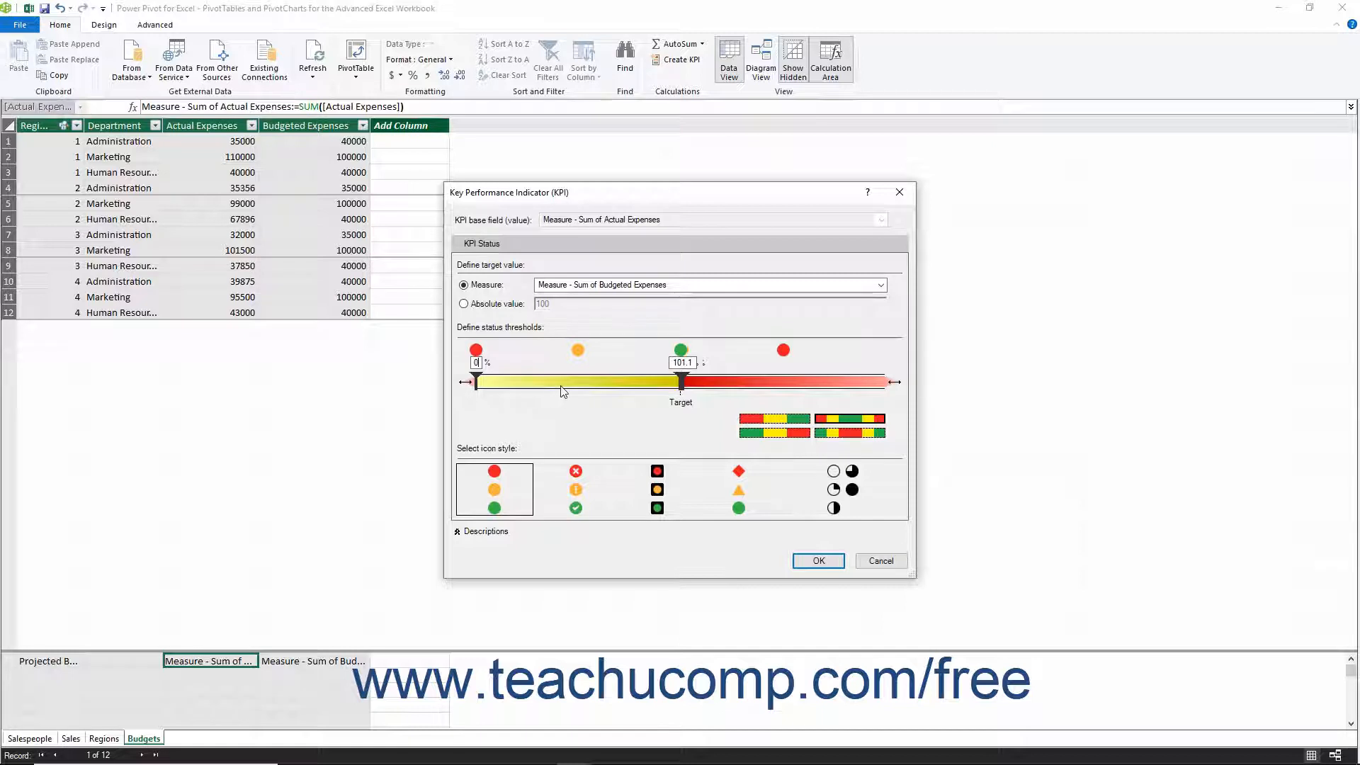
Pick the cross, exclamation and check-mark icon set and confirm the KPI with OK.
left_click(575, 489)
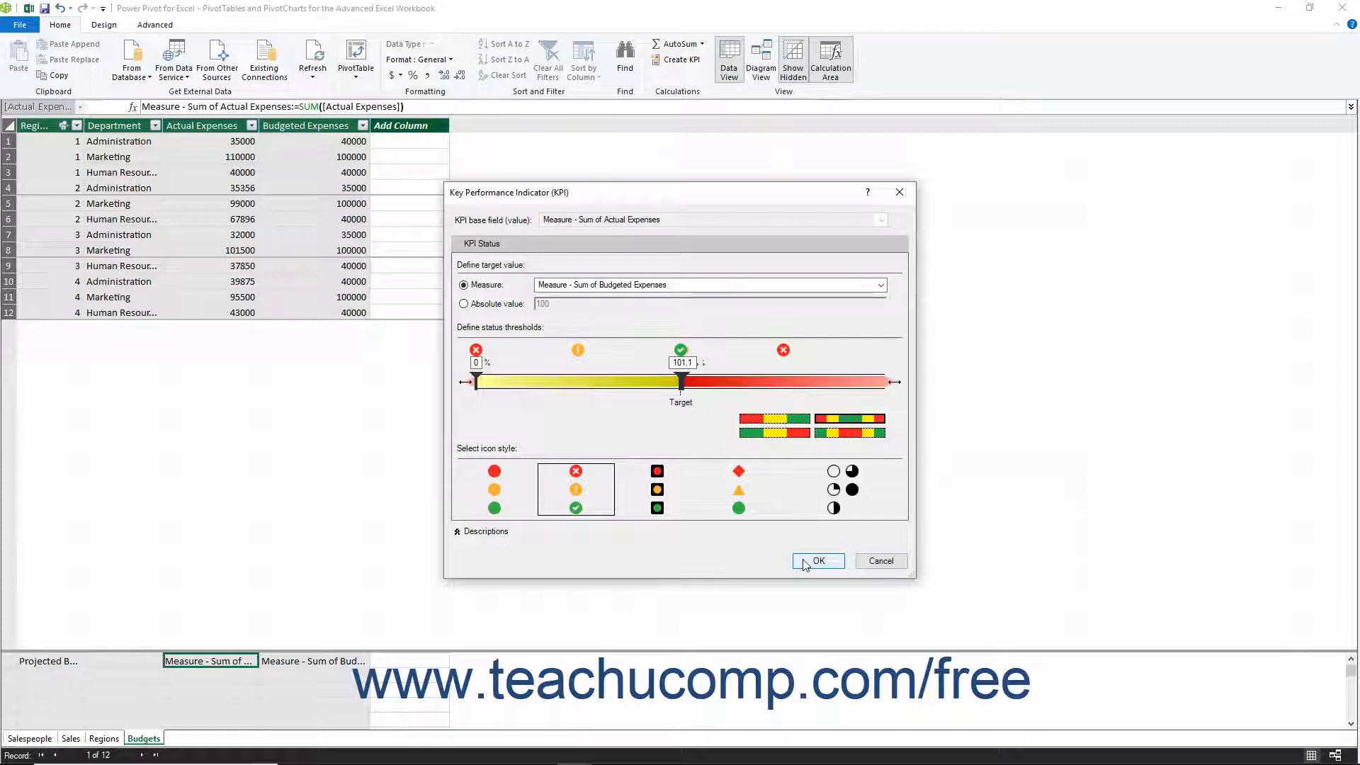
left_click(816, 562)
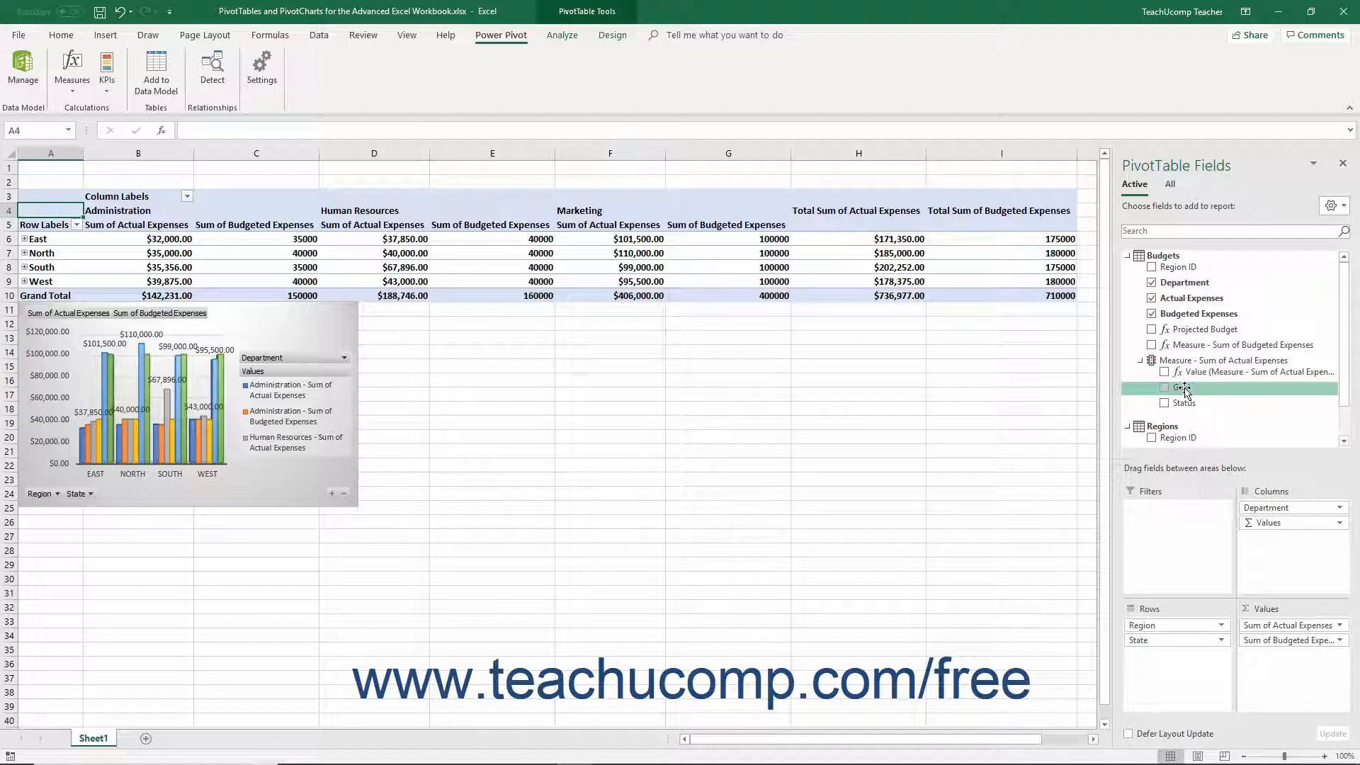
mouse_move(1184, 404)
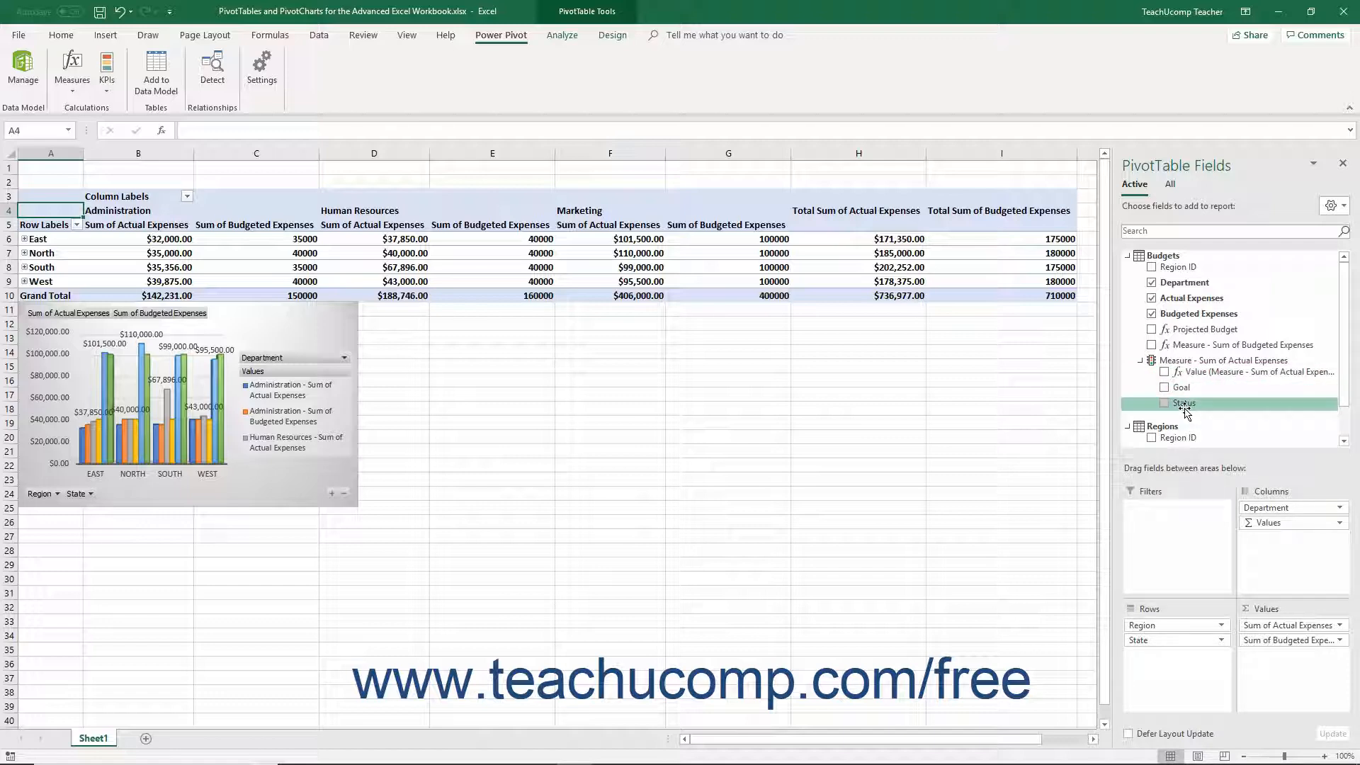